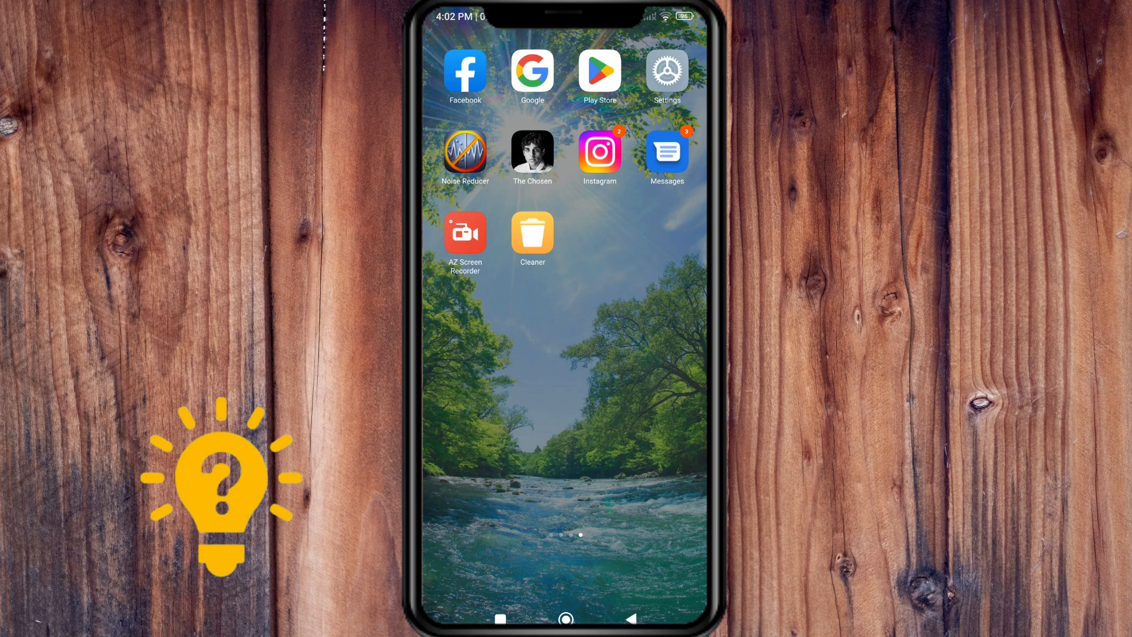
Launch the Settings app from the home screen.
click(665, 70)
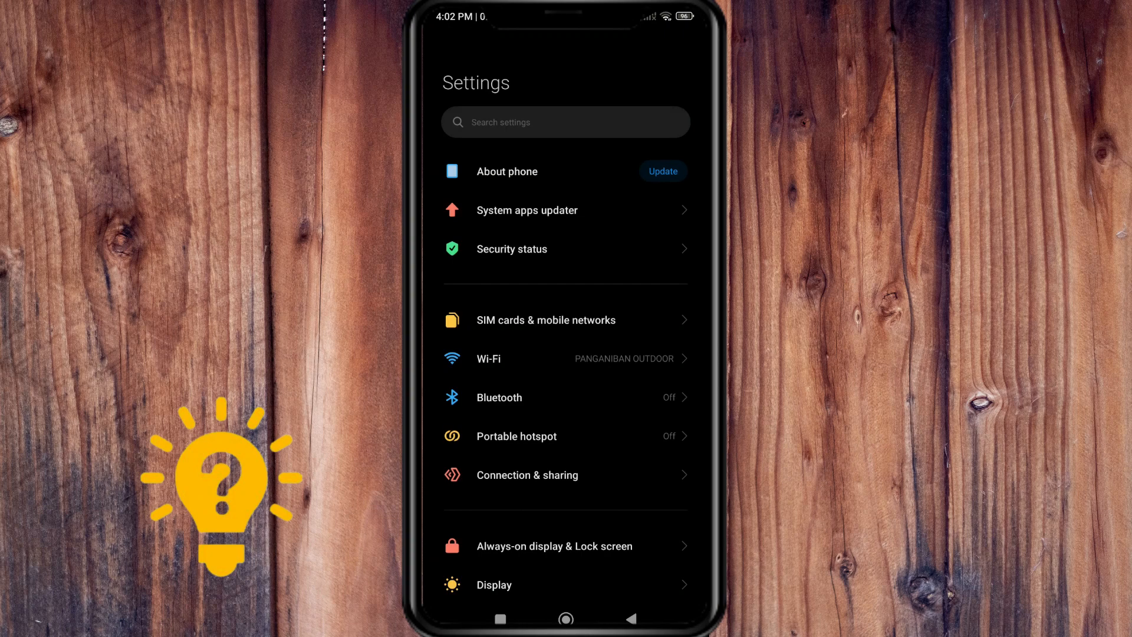
Navigate through Google's app settings to the Hey Google & Voice Match page.
scroll(down, 3)
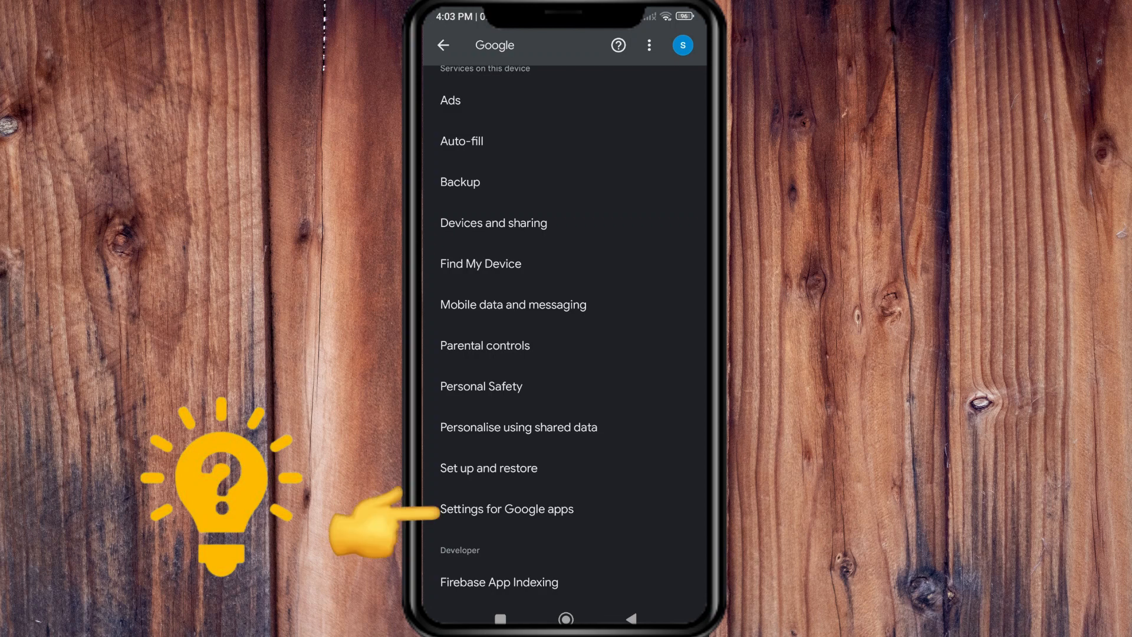
click(507, 508)
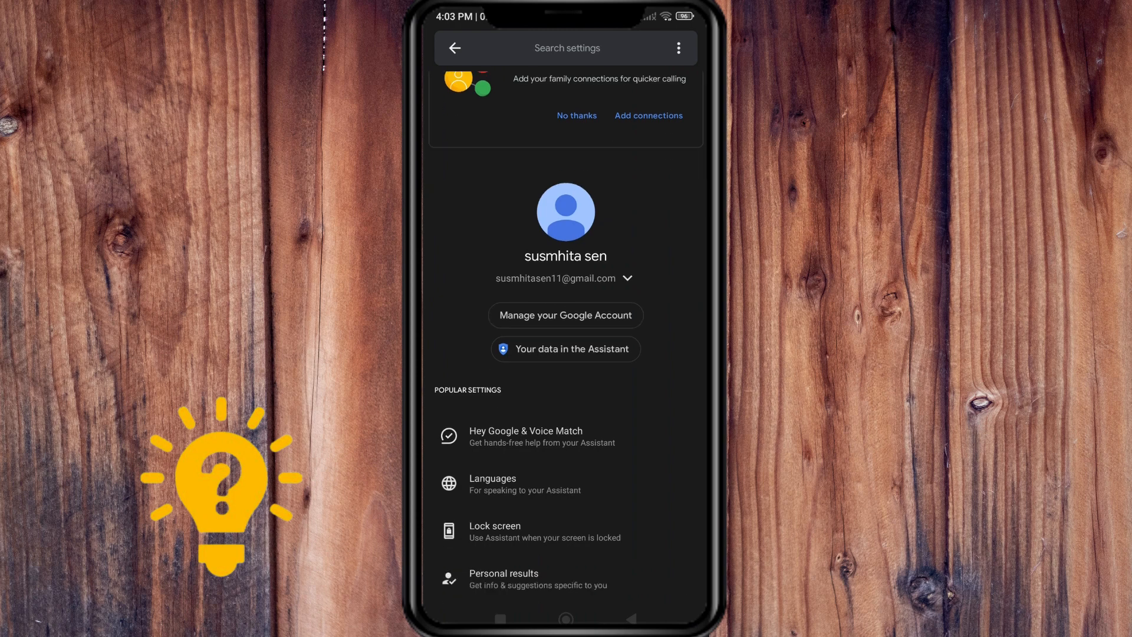
scroll(up, 3)
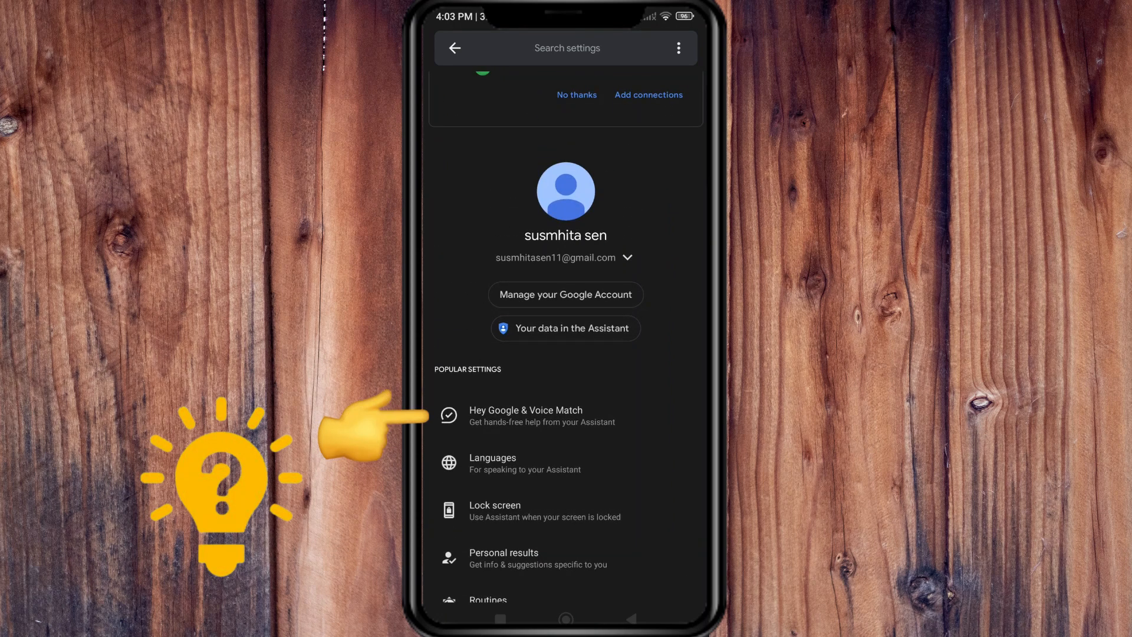
click(525, 415)
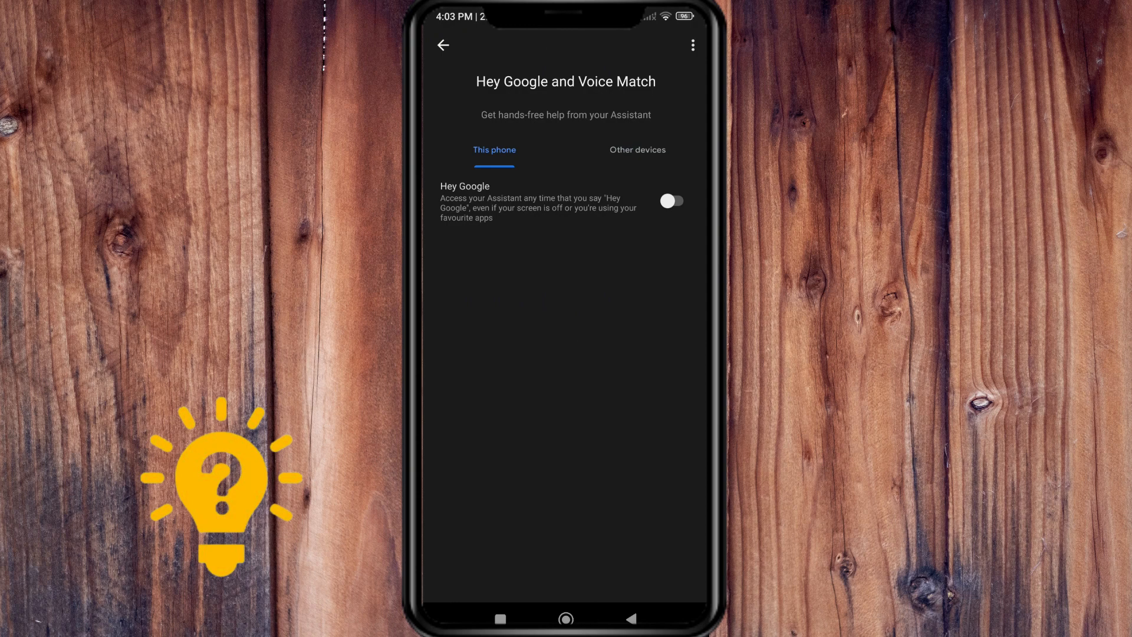
Switch Hey Google on, view the Voice model options, then return to the home screen.
click(671, 201)
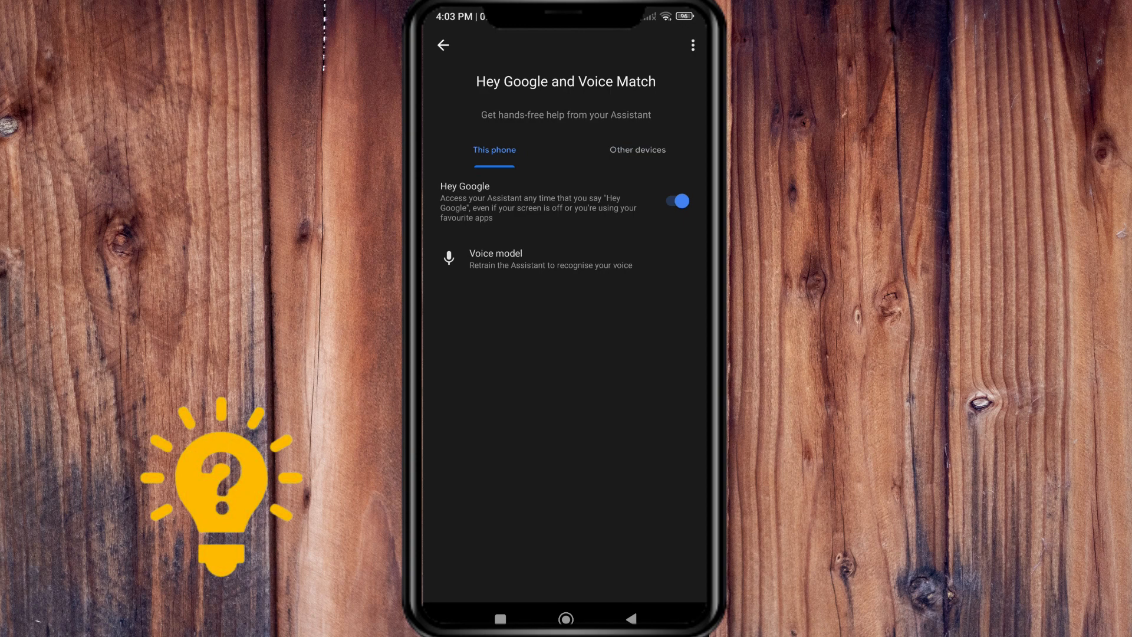
click(550, 258)
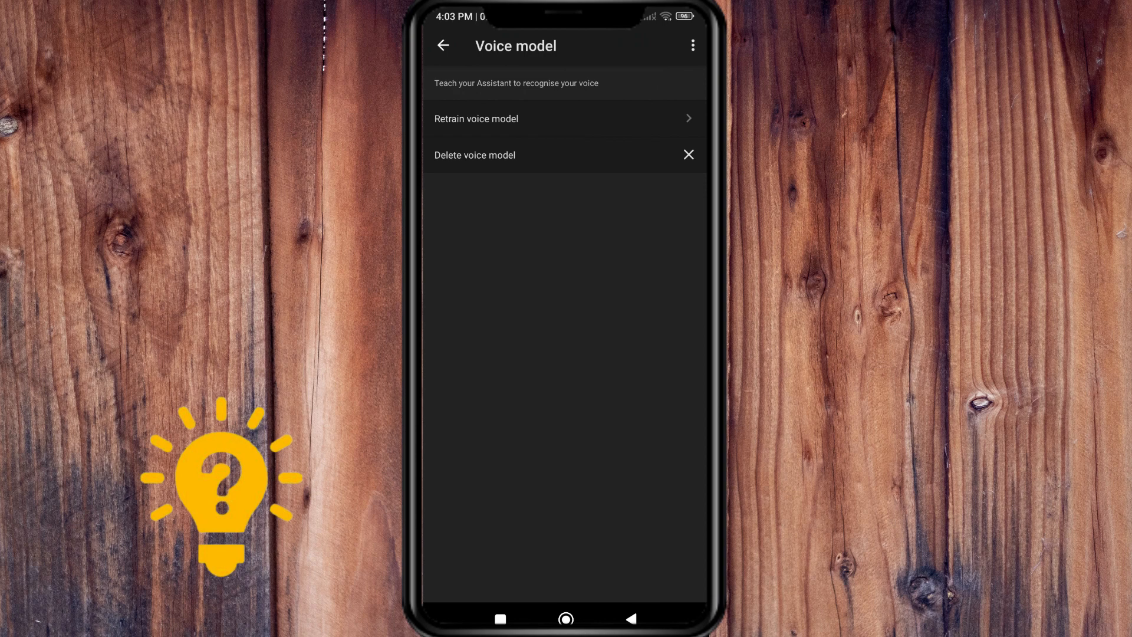
click(443, 45)
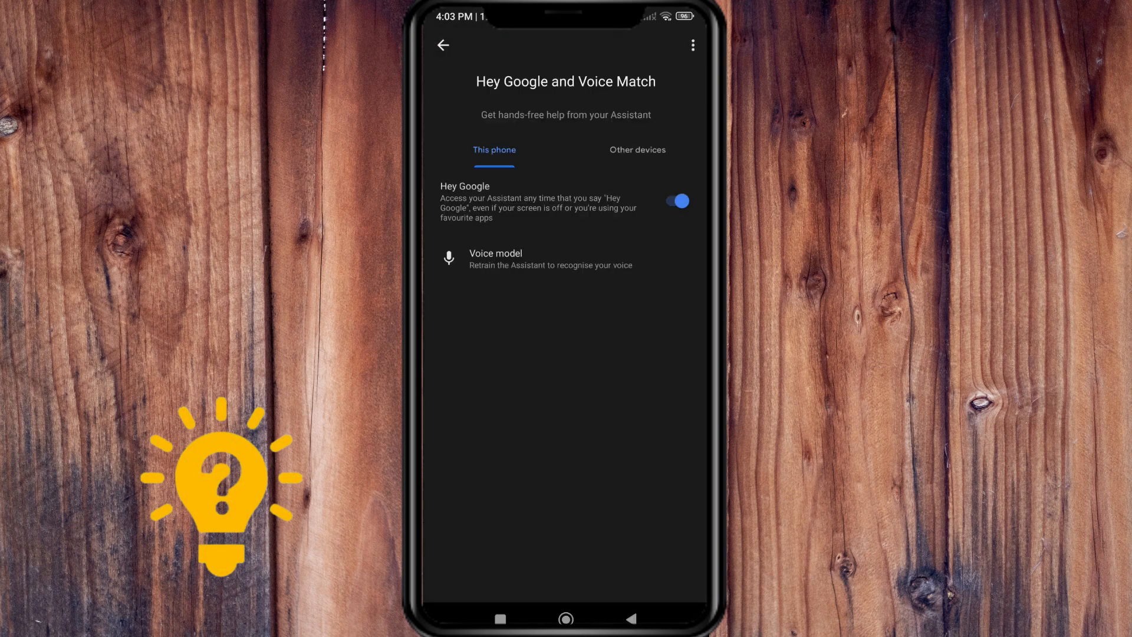
click(566, 617)
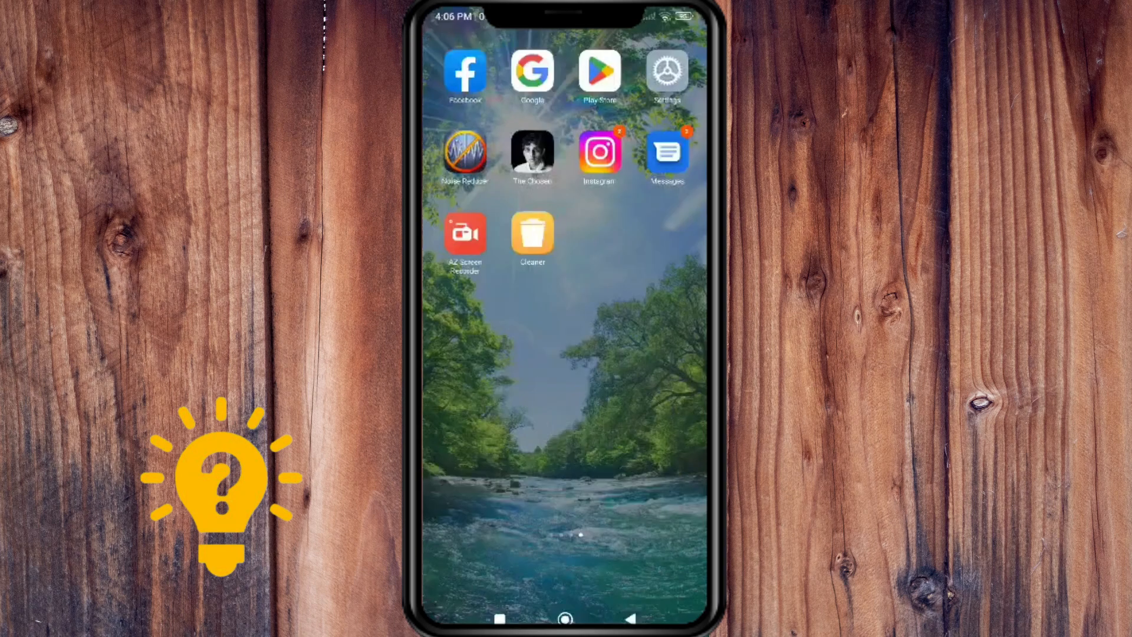